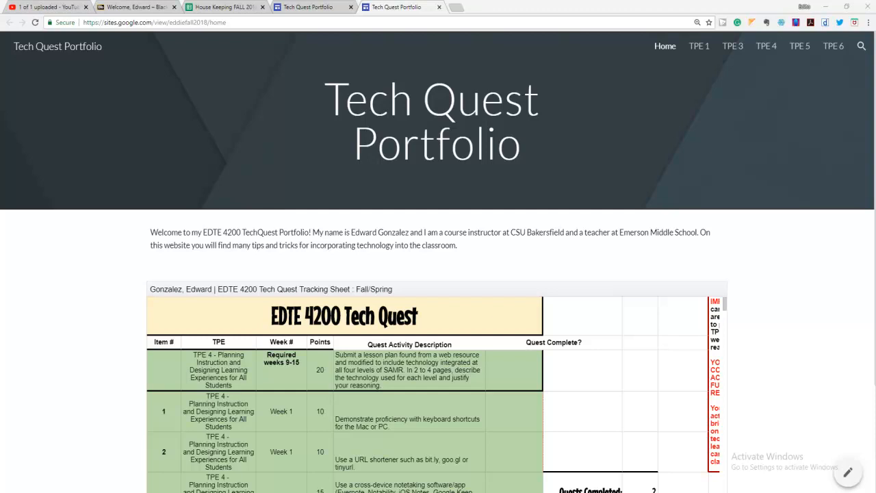
mouse_move(457, 149)
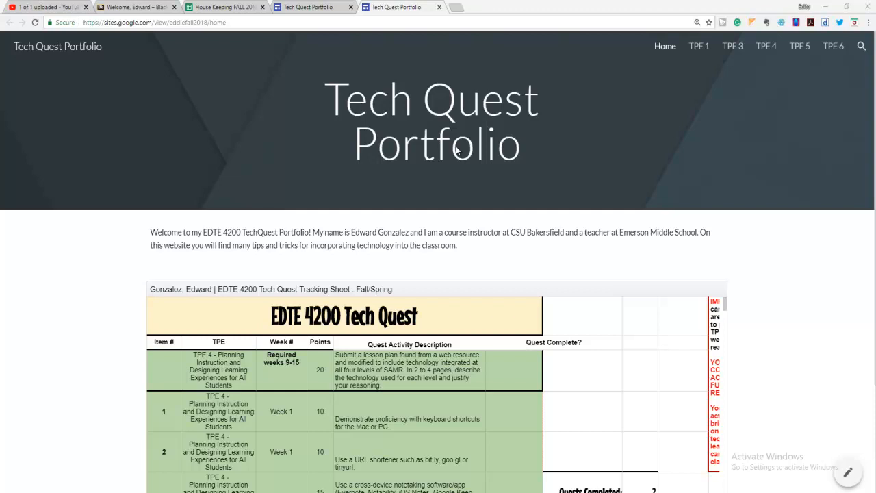
mouse_move(501, 169)
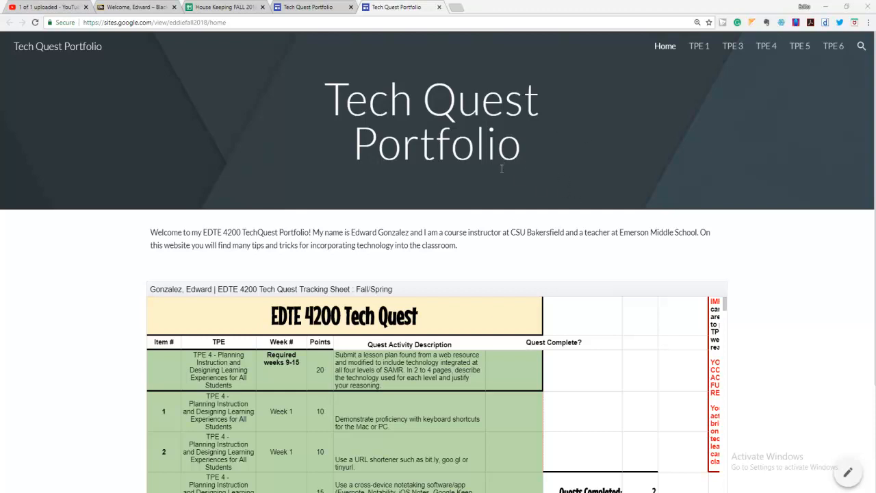
- Pop the embedded EDTE 4200 Tech Quest tracking sheet out into its own Google Sheets tab
scroll(down, 3)
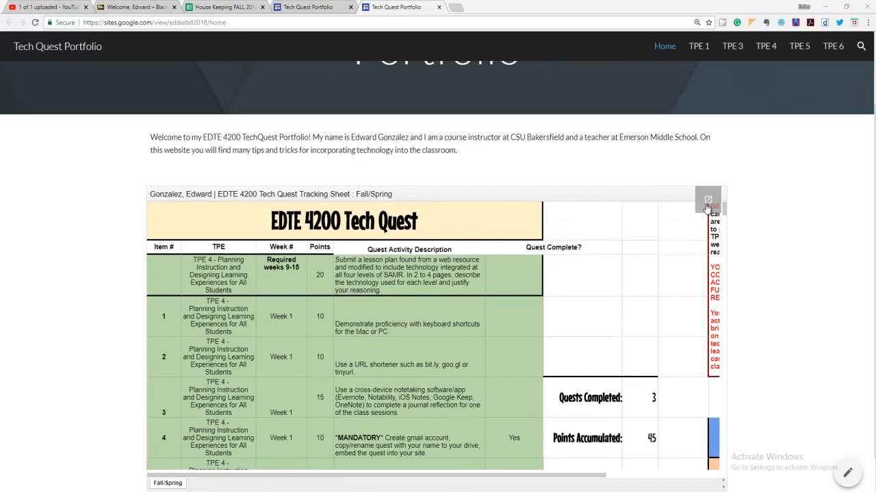
click(709, 200)
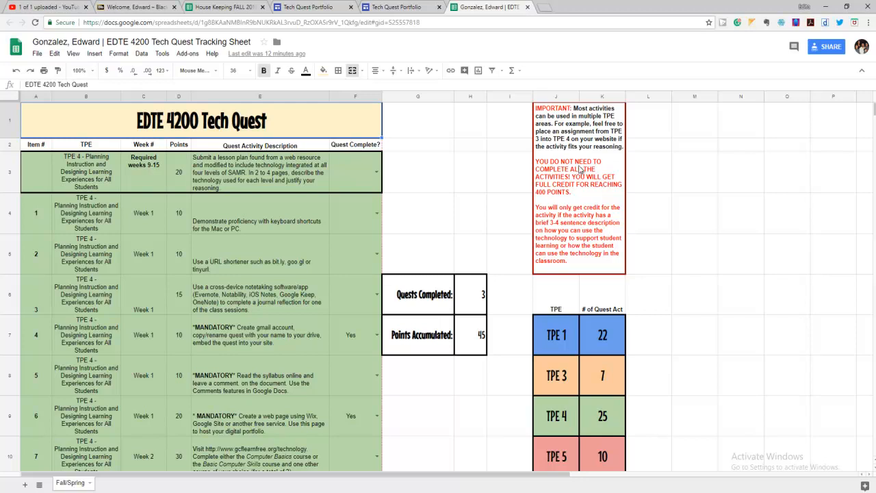
- Scroll through the color-coded activity rows to the totals of 3 quests completed and 45 points
scroll(down, 3)
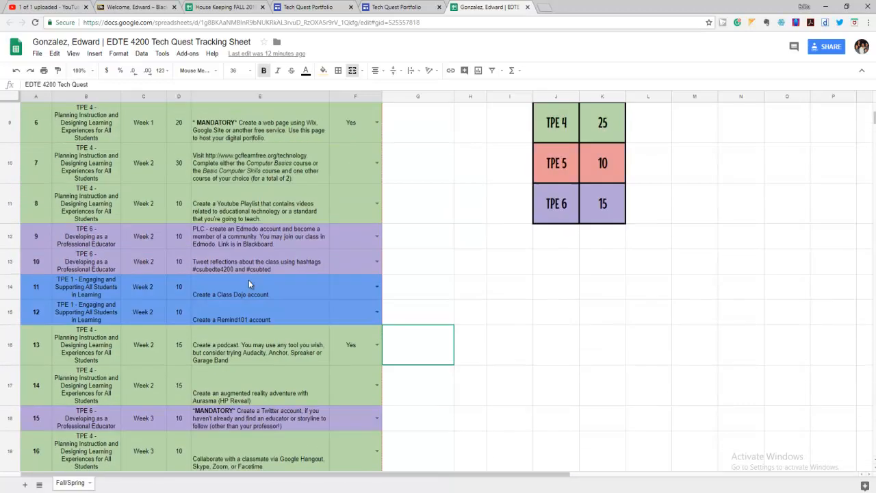
scroll(up, 3)
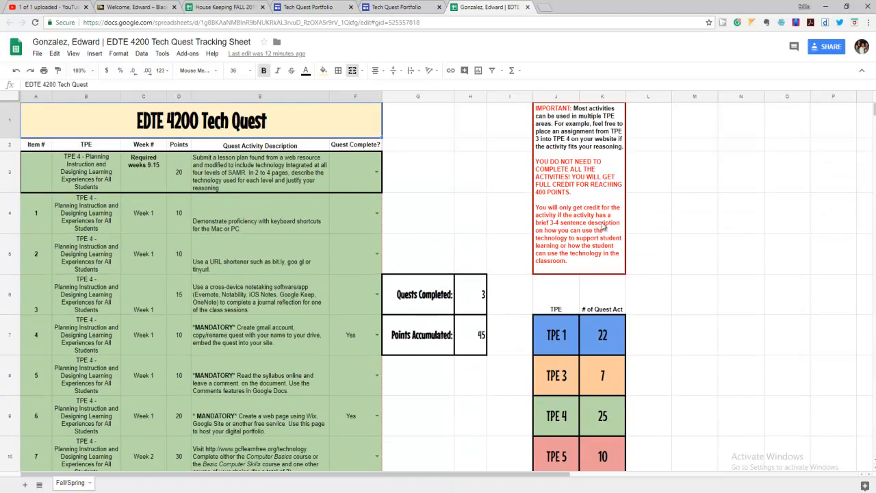
mouse_move(226, 426)
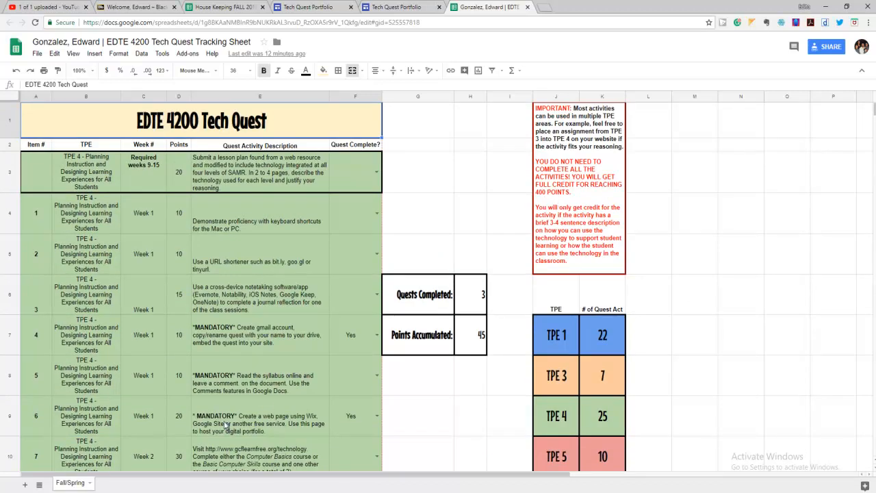
scroll(down, 3)
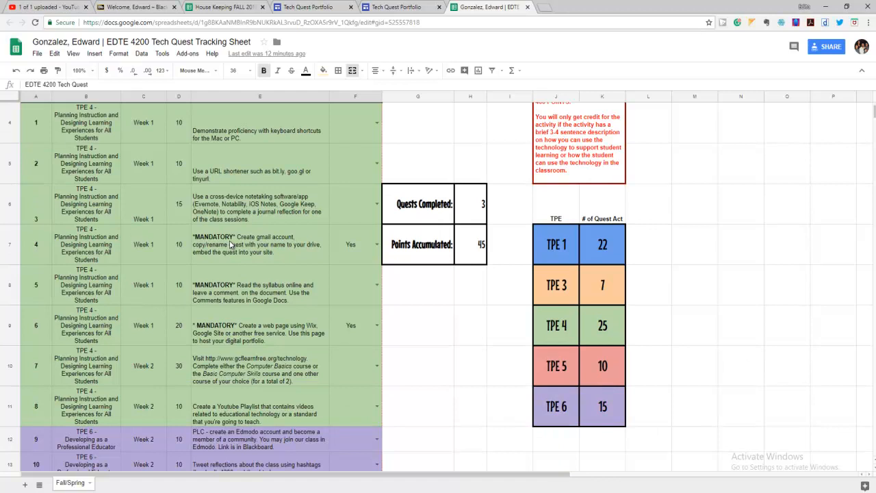
scroll(up, 3)
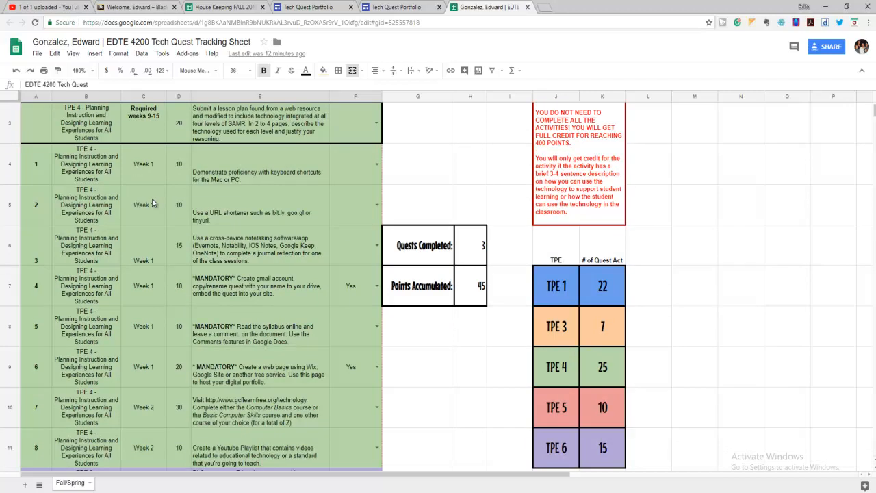
scroll(down, 3)
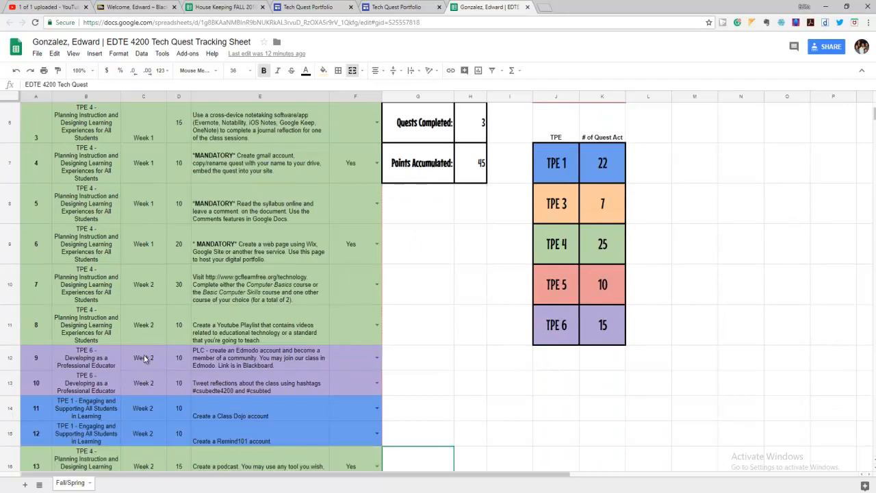
scroll(down, 3)
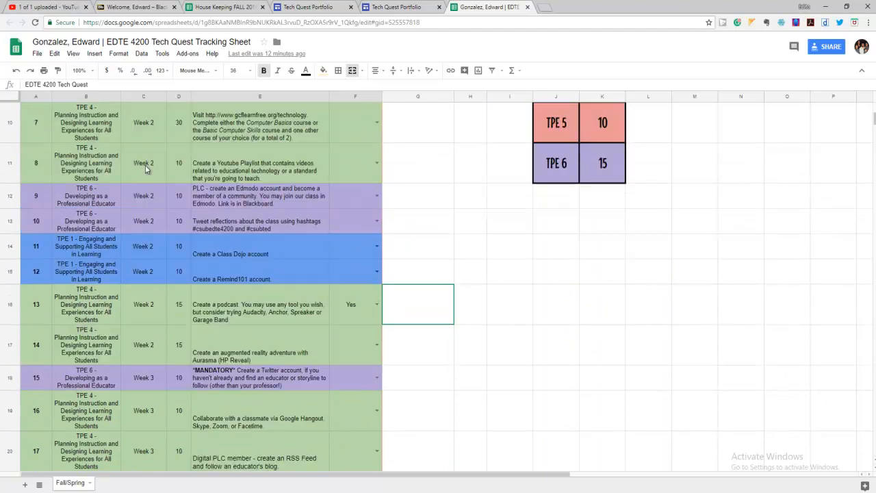
scroll(up, 3)
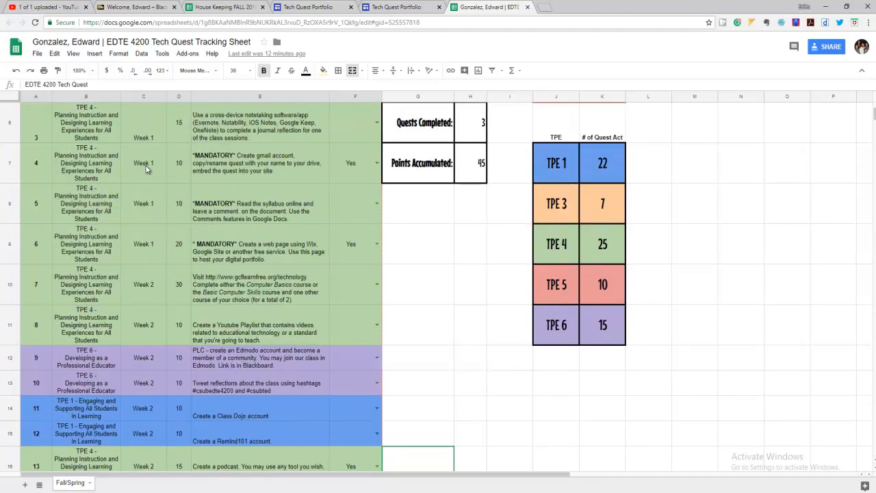
scroll(up, 3)
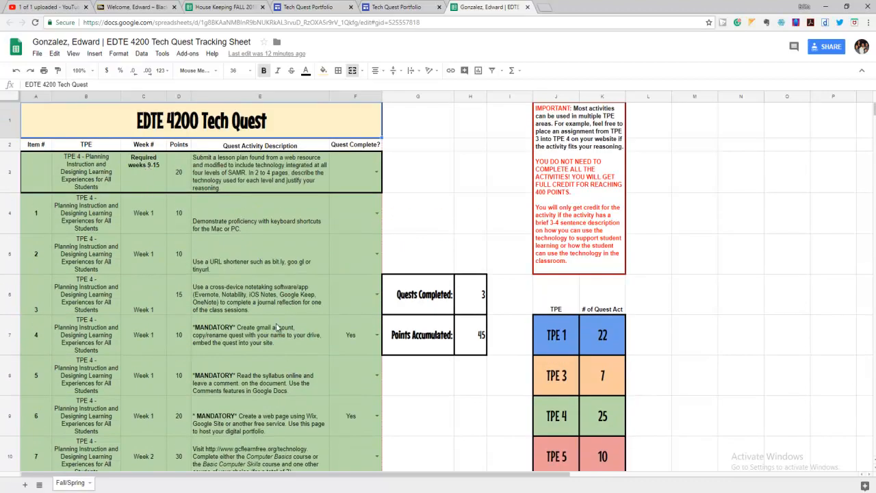
scroll(down, 3)
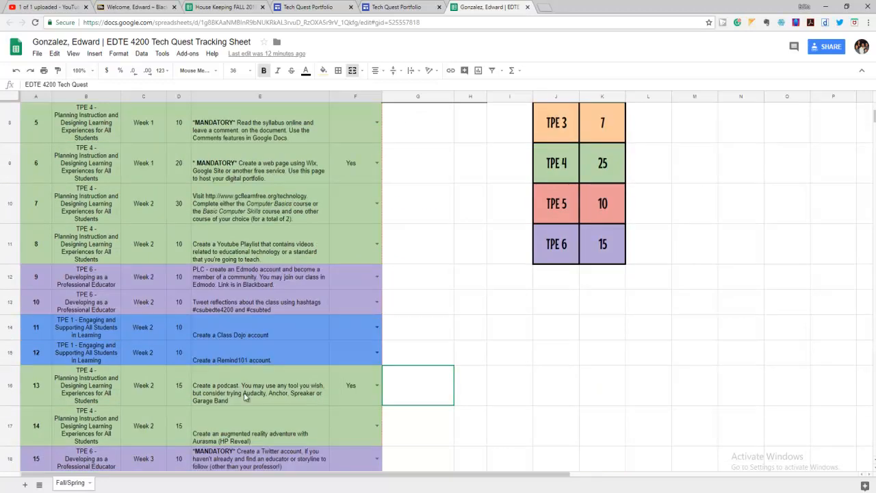
scroll(down, 3)
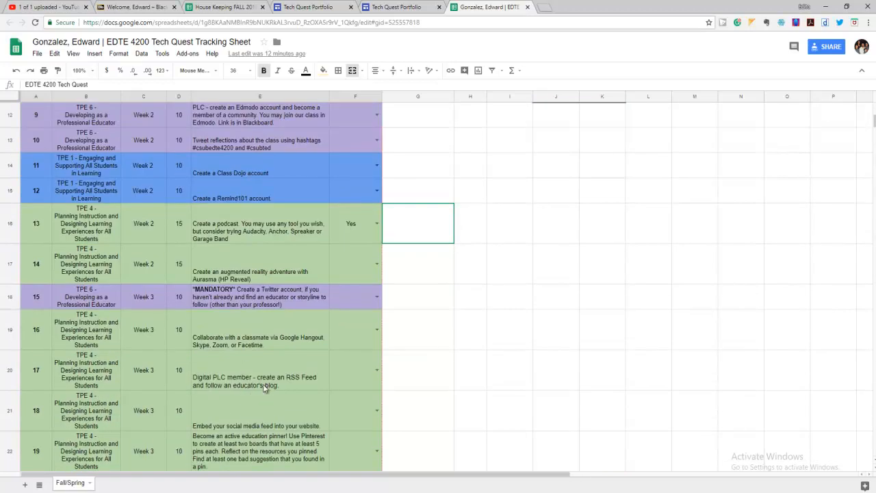
scroll(down, 3)
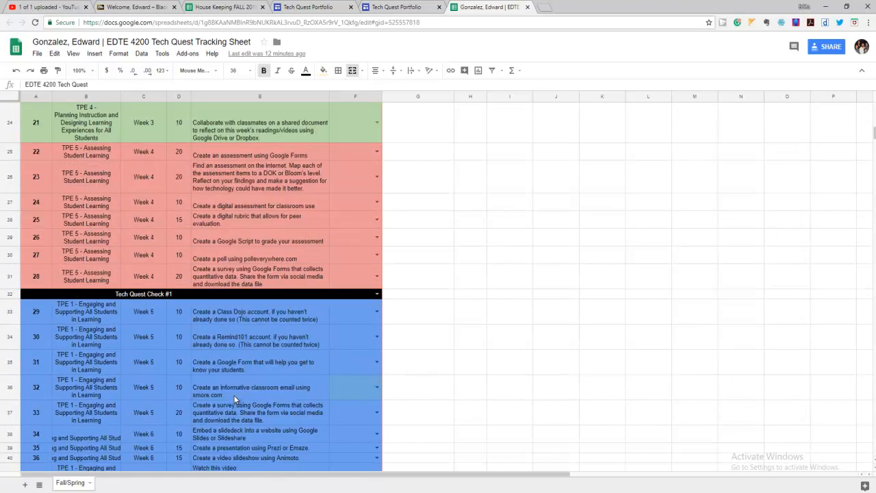
scroll(up, 3)
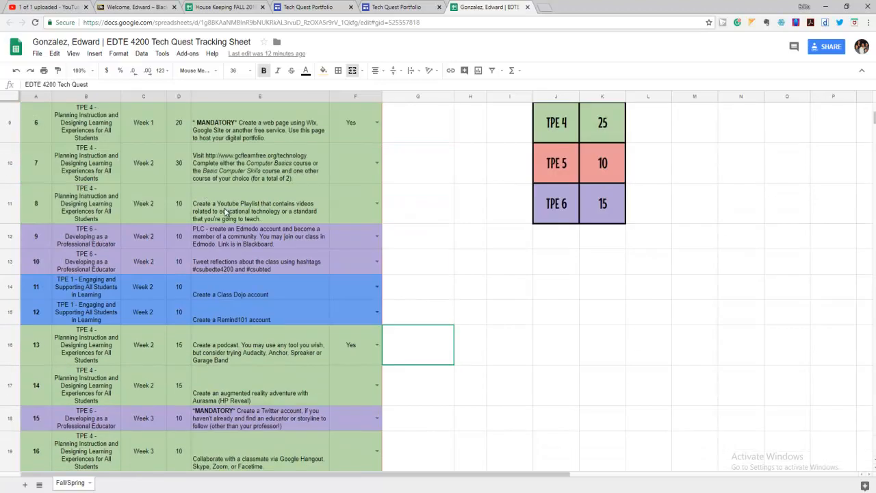
scroll(up, 3)
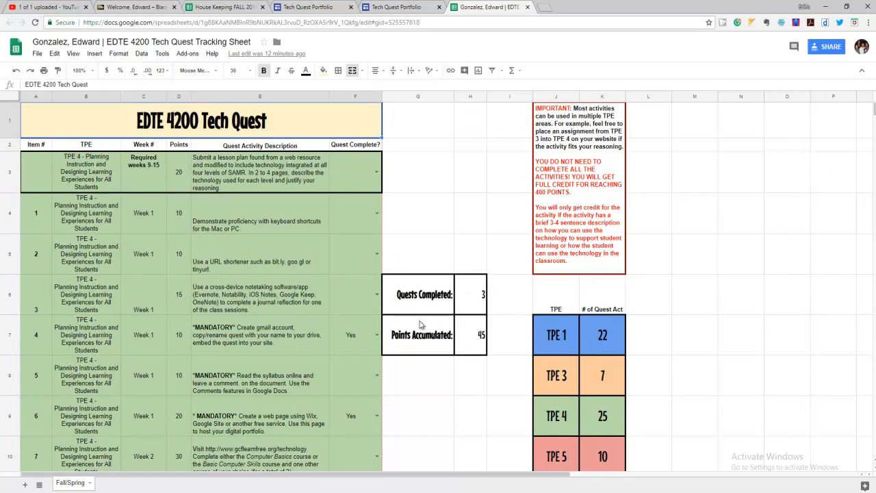
mouse_move(372, 323)
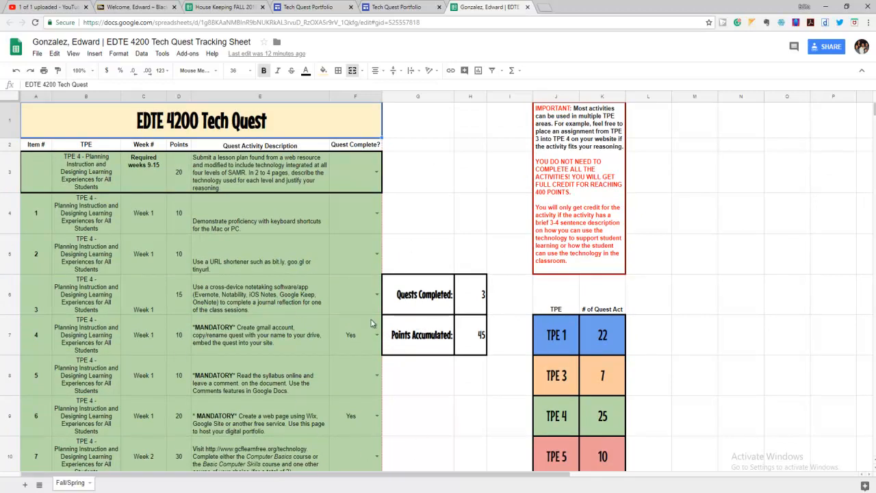
- Scroll down to the week 2 TPE 4 quests with the podcast activity on row 13 marked Yes
scroll(down, 3)
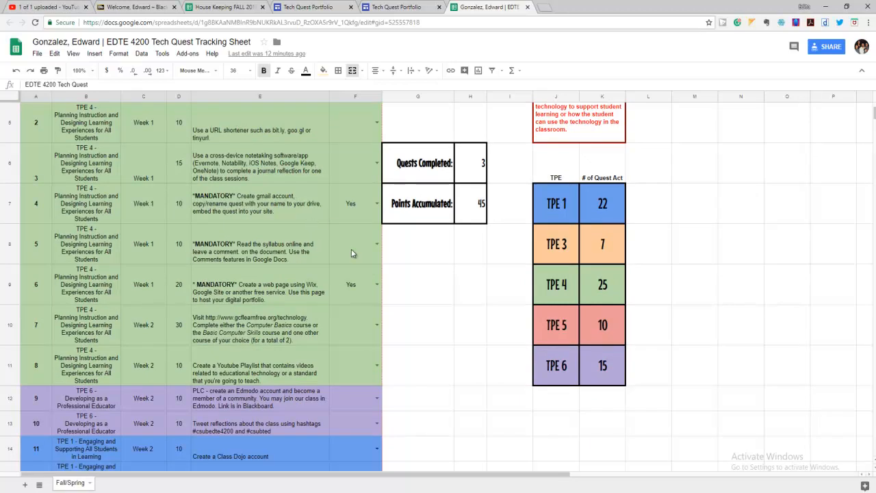
scroll(down, 3)
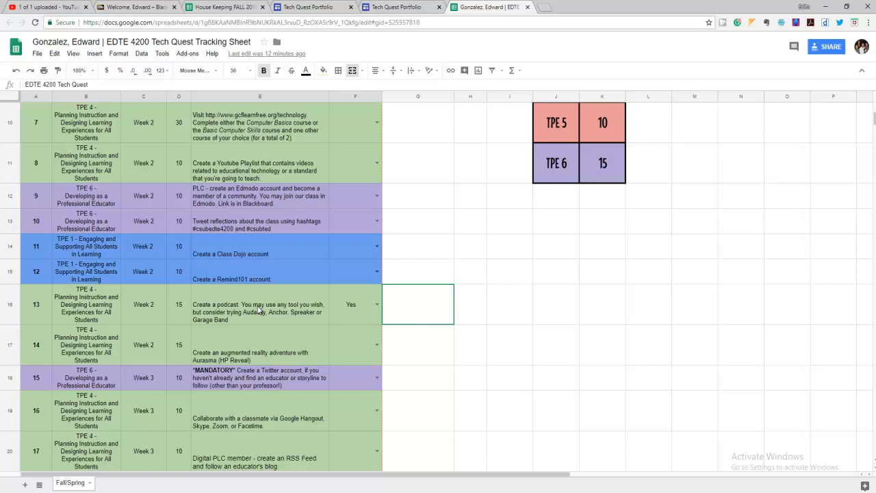
mouse_move(298, 314)
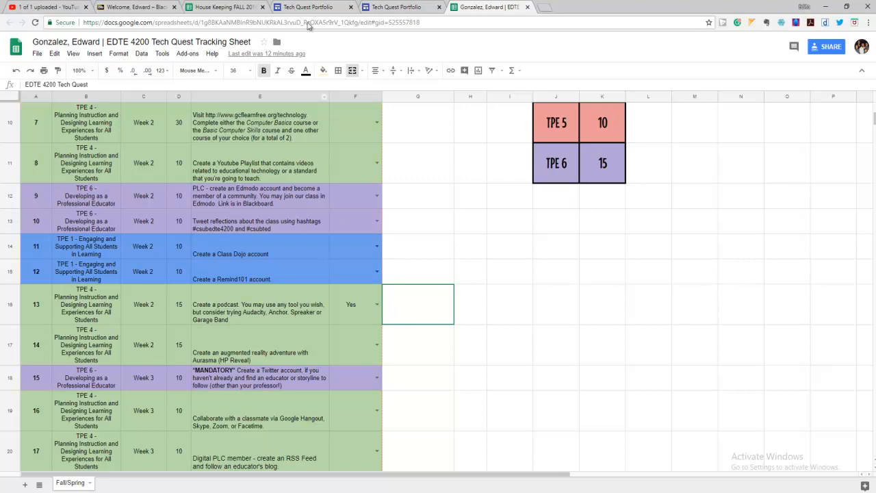
- Show the portfolio's TPE 1 page with the Create a Podcast (Line 16) SoundCloud entry
click(400, 7)
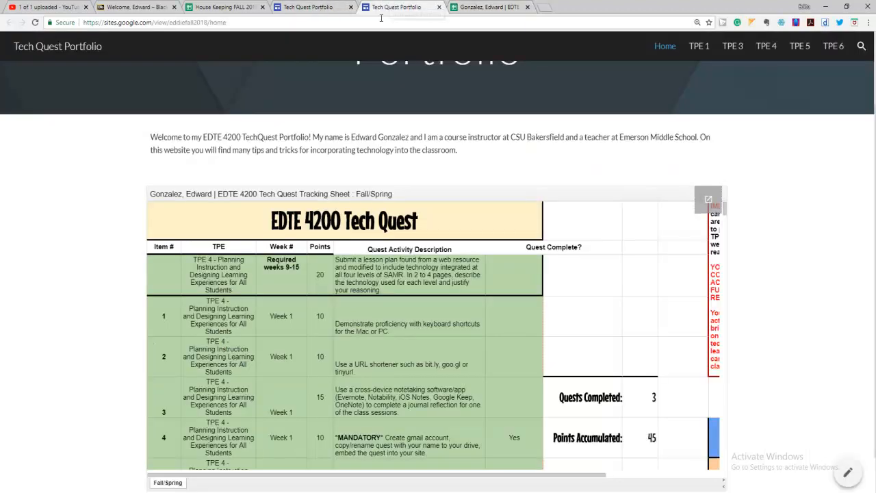
scroll(up, 3)
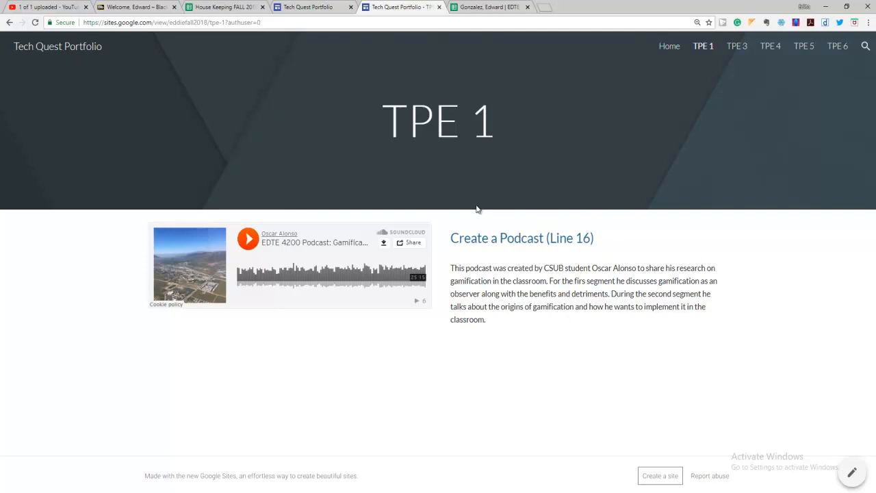
mouse_move(572, 232)
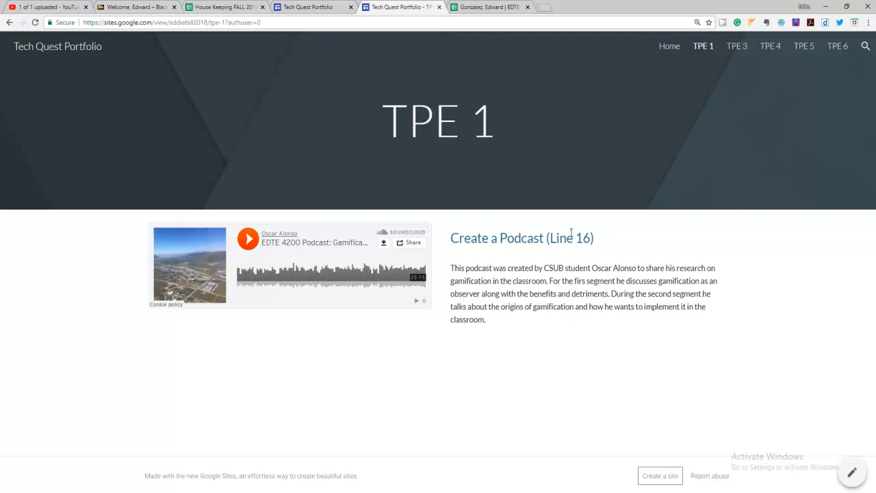
mouse_move(328, 216)
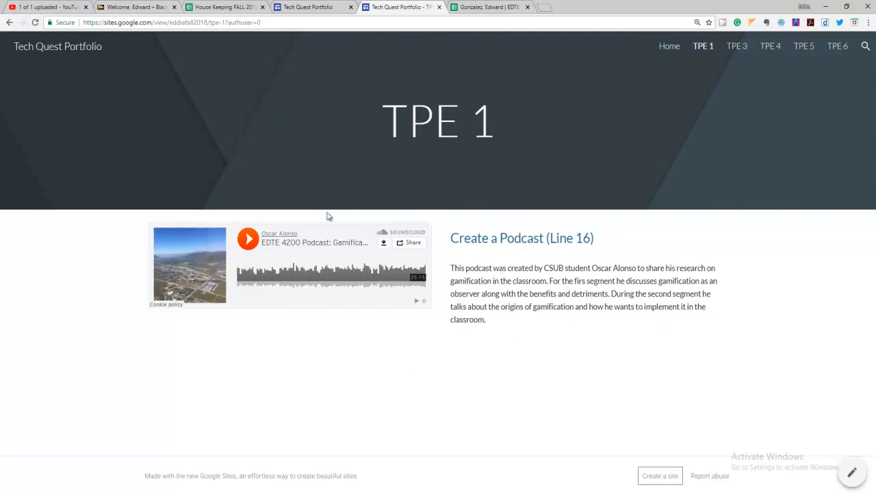
mouse_move(523, 389)
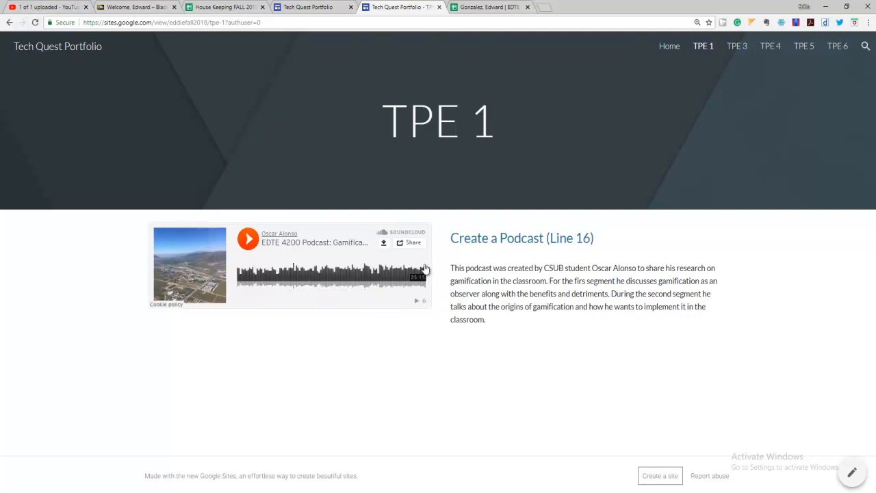
mouse_move(417, 272)
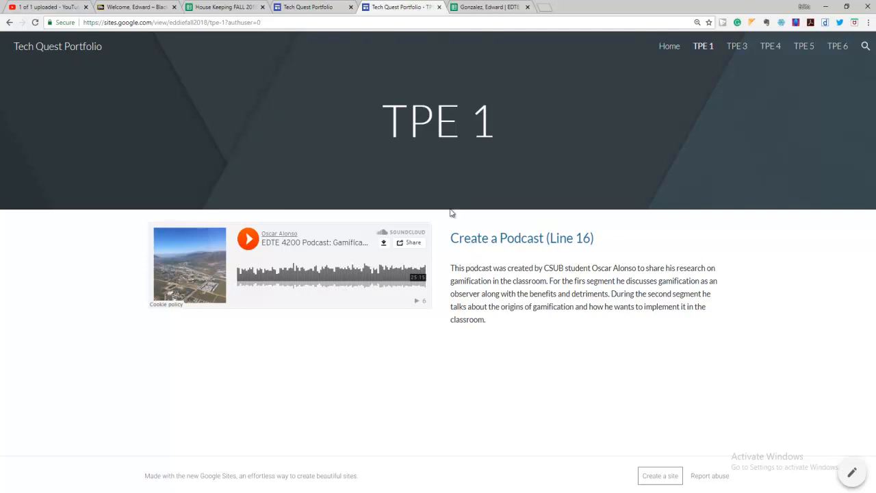
mouse_move(463, 268)
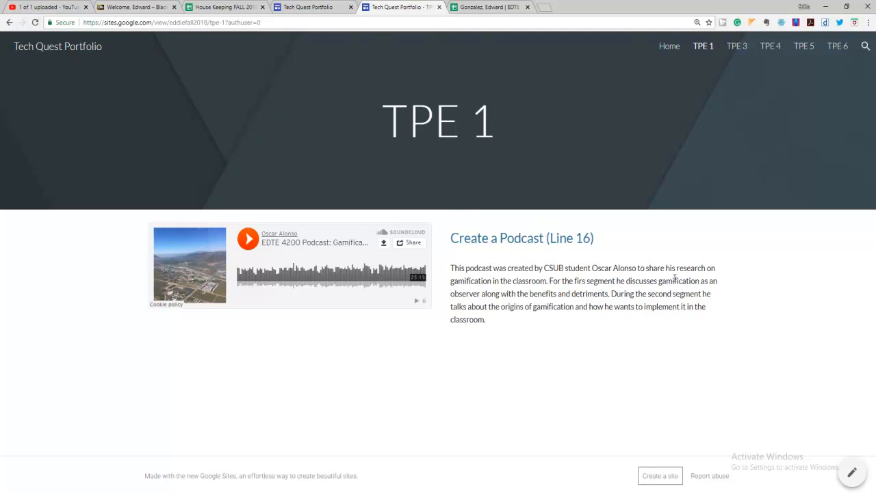
mouse_move(533, 304)
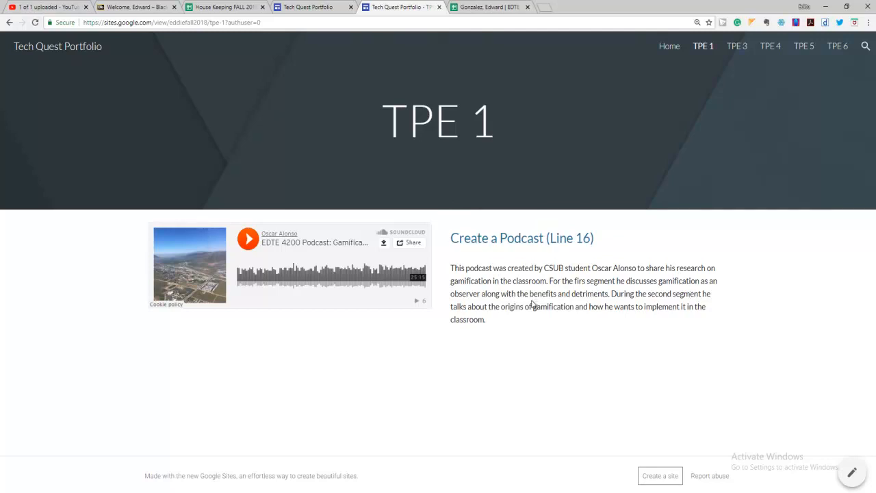
mouse_move(540, 351)
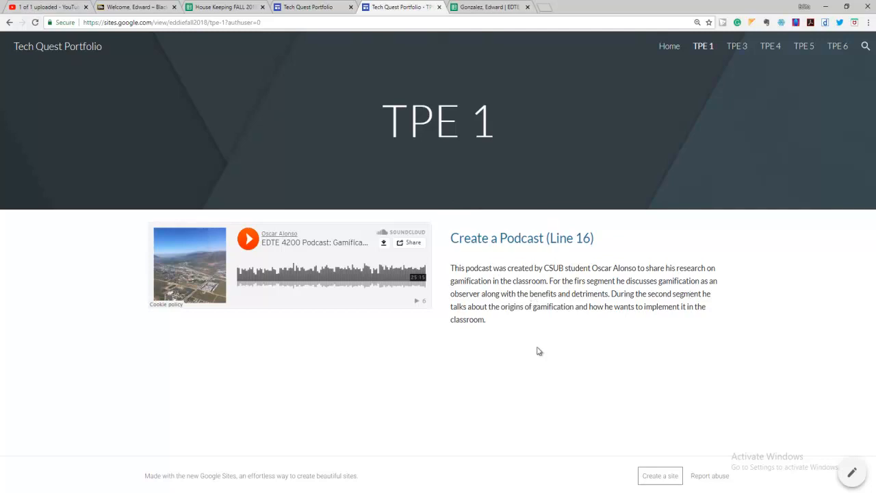
mouse_move(583, 268)
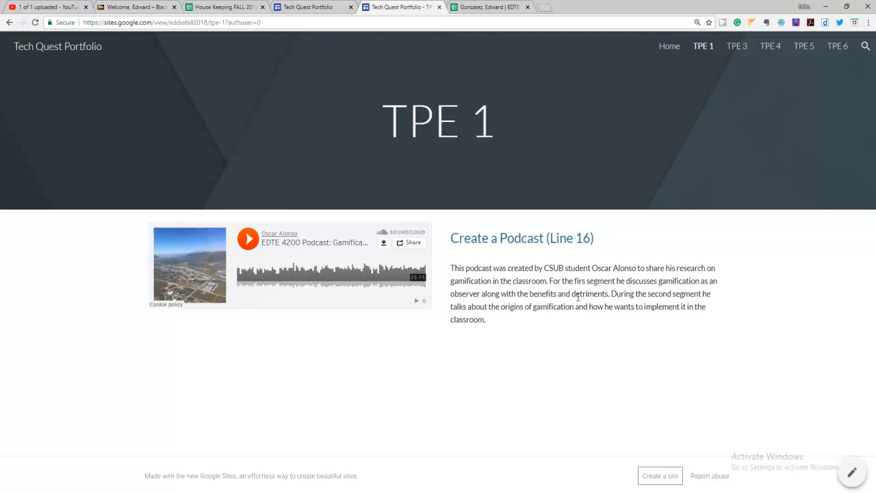
mouse_move(523, 351)
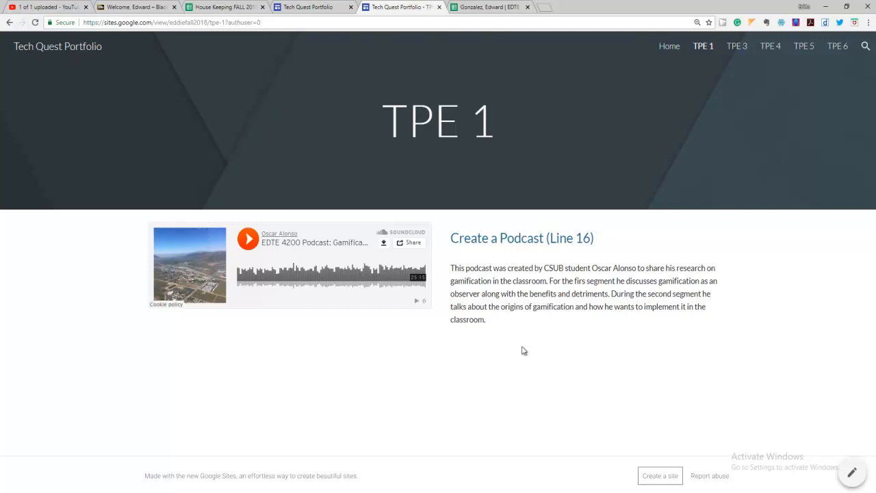
mouse_move(559, 249)
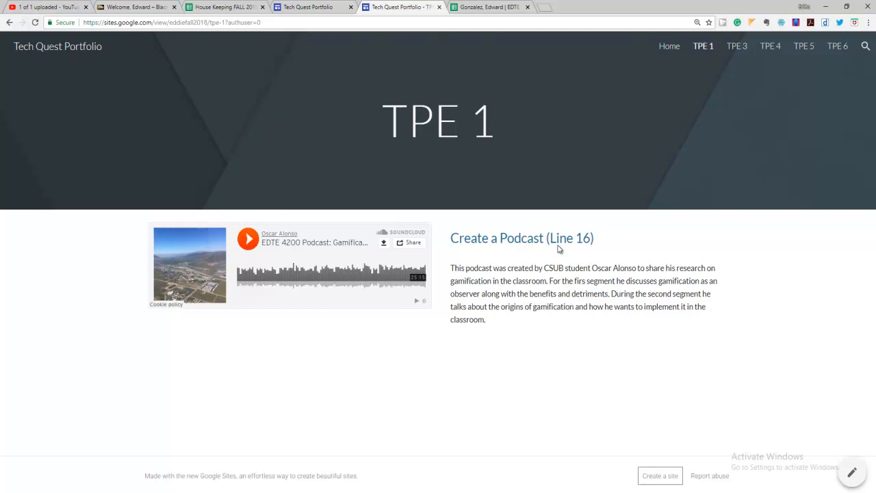
mouse_move(736, 47)
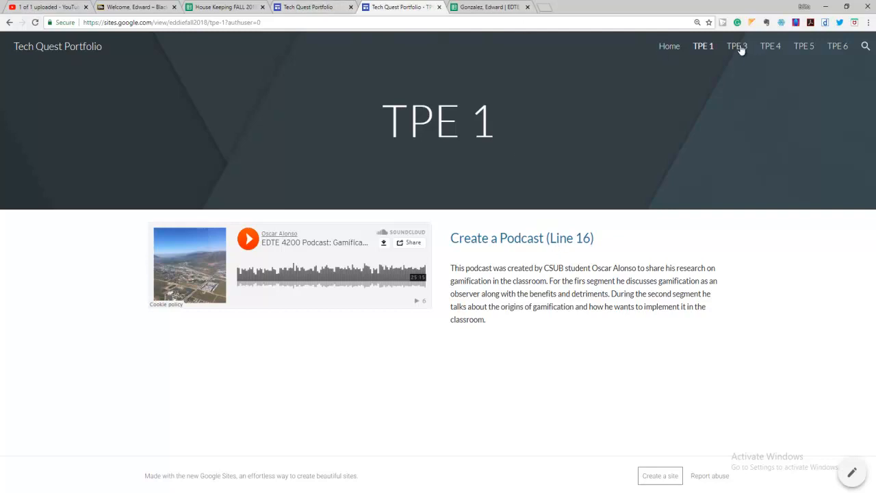
- Review the week 1–2 TPE activity rows beside the Quests Completed and TPE count summary
click(490, 7)
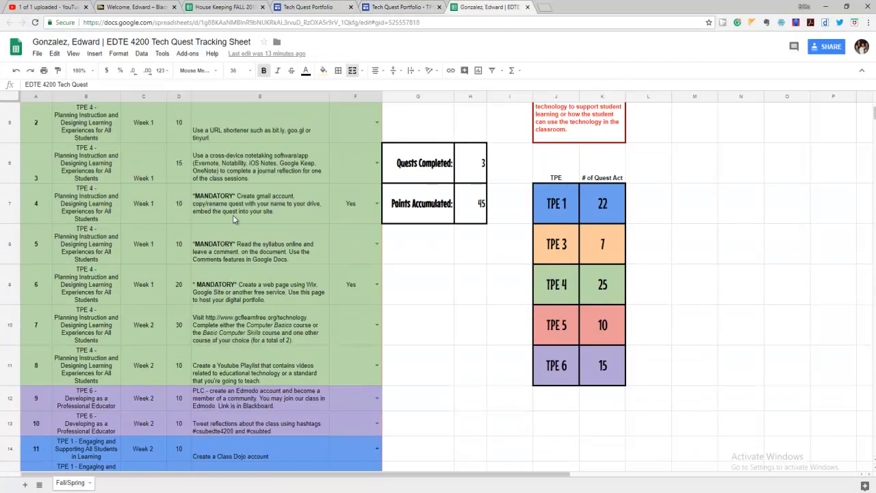
scroll(up, 3)
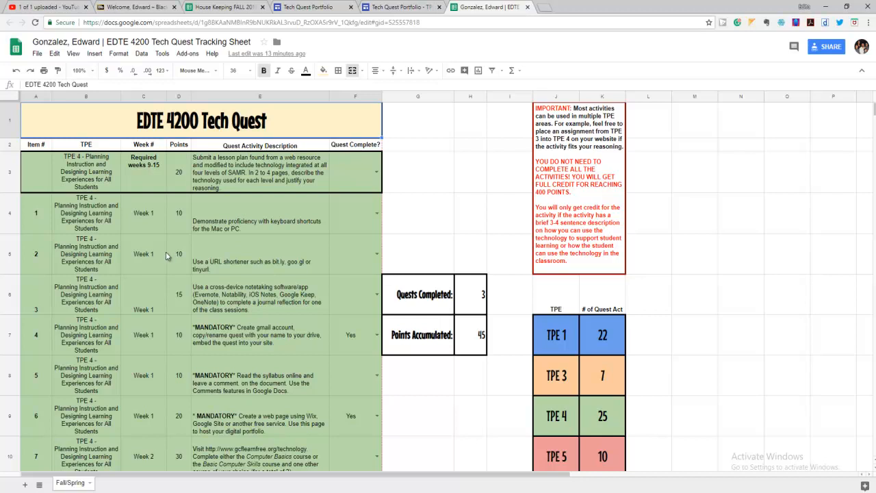
scroll(down, 3)
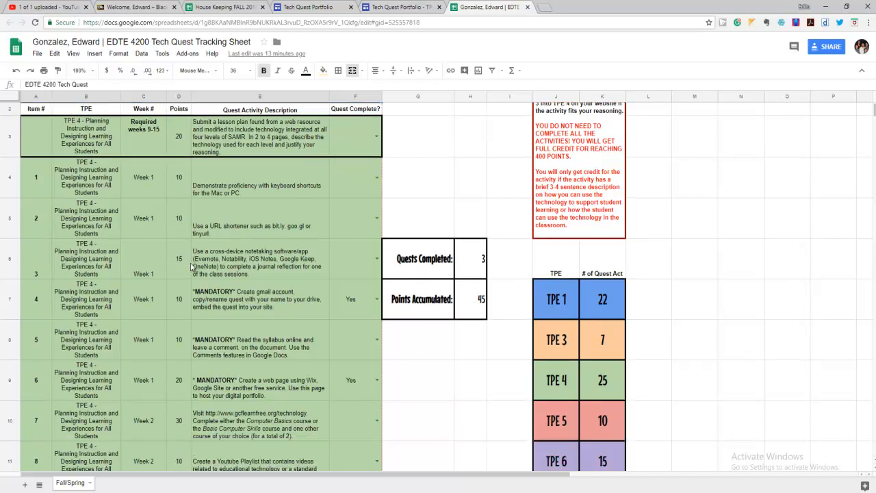
scroll(down, 3)
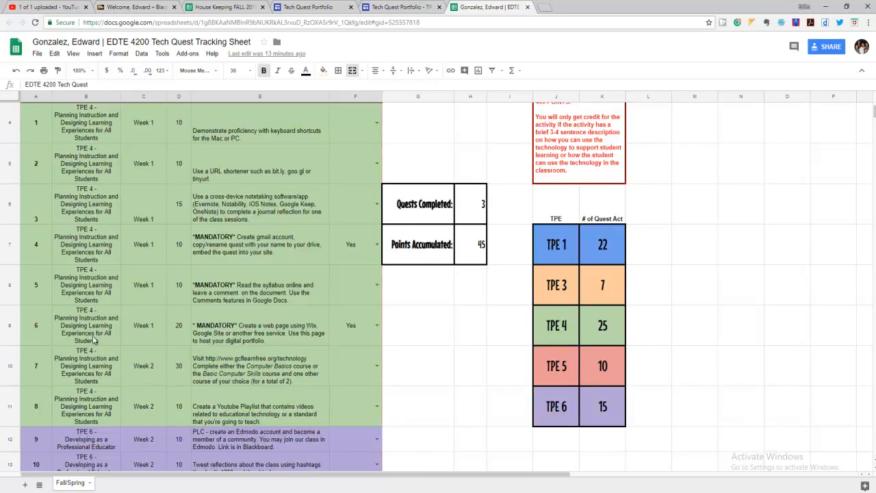
mouse_move(106, 345)
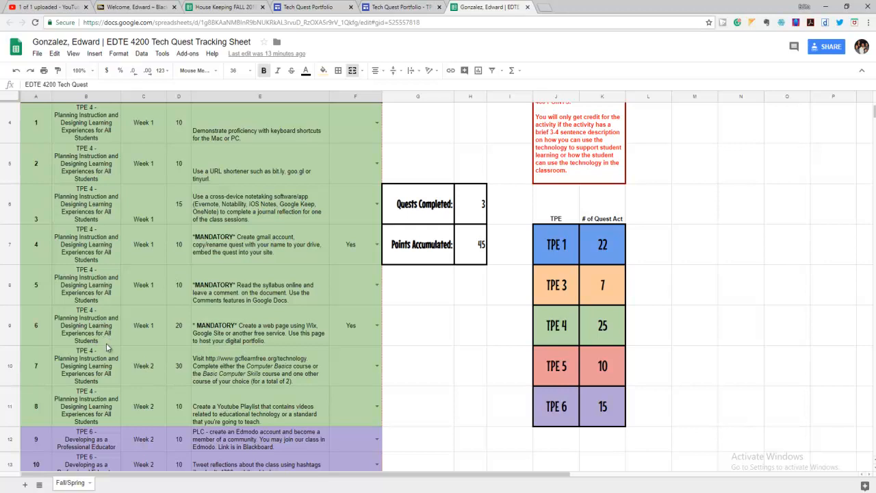
scroll(down, 3)
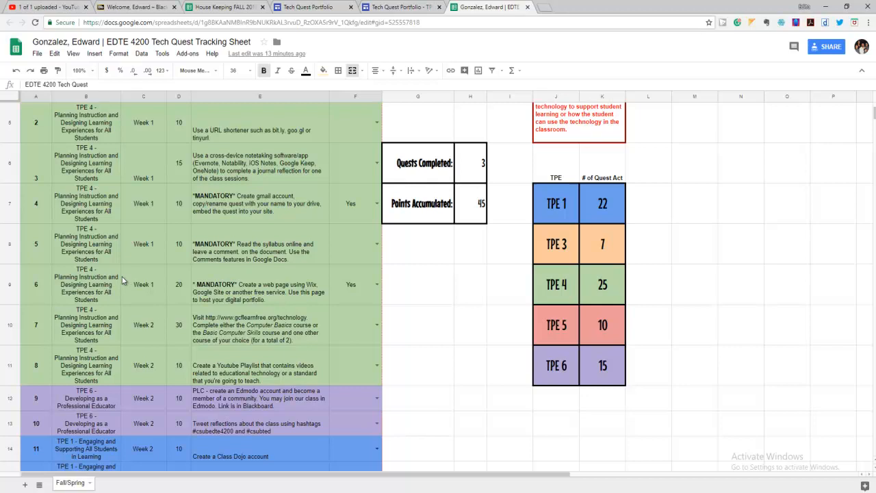
mouse_move(107, 449)
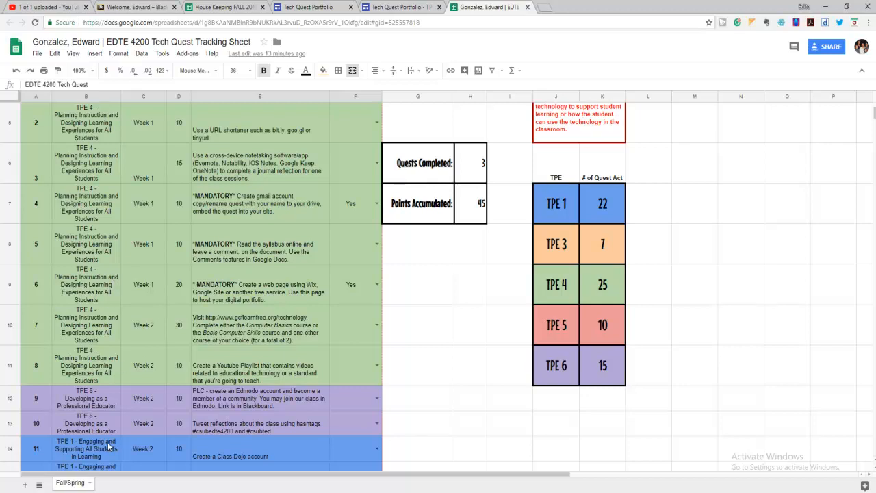
scroll(up, 3)
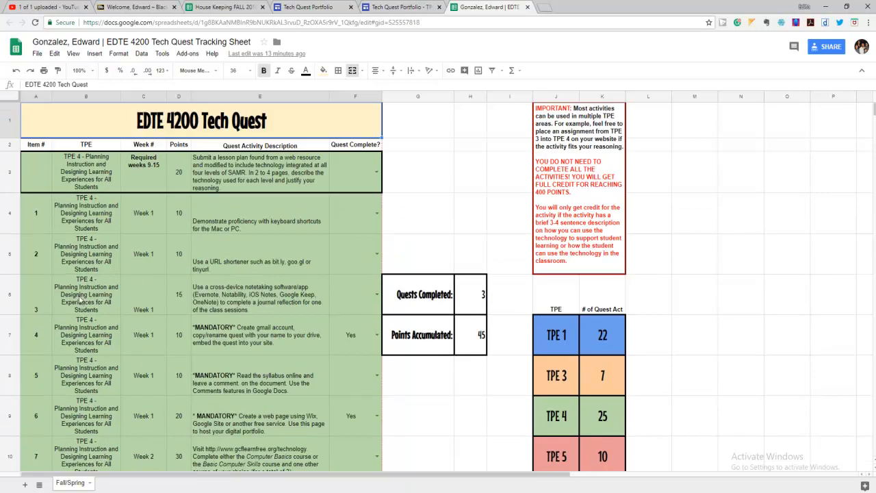
scroll(down, 3)
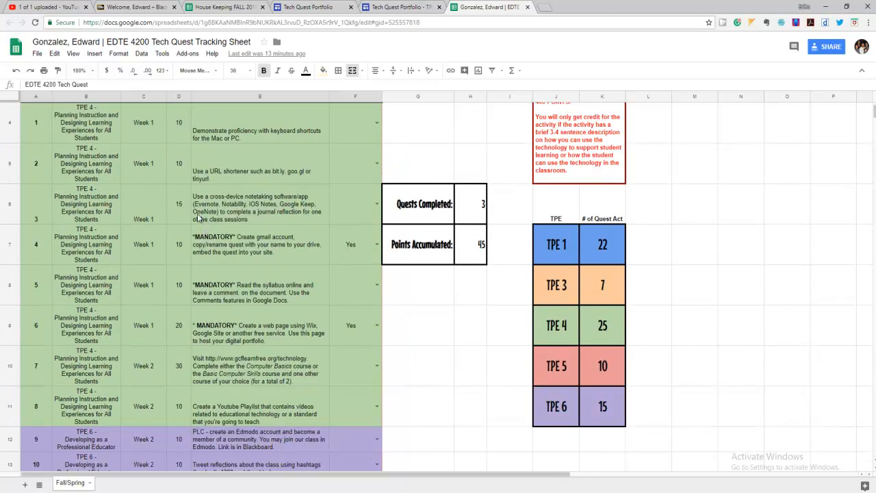
scroll(up, 3)
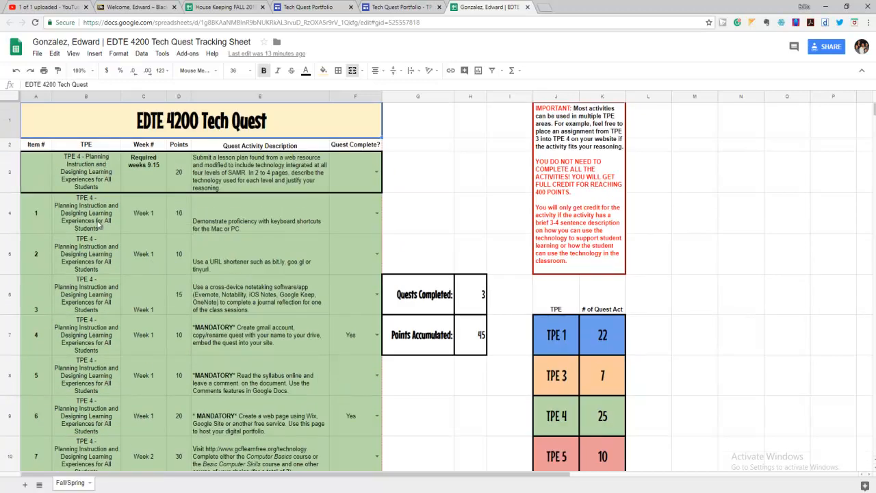
scroll(down, 3)
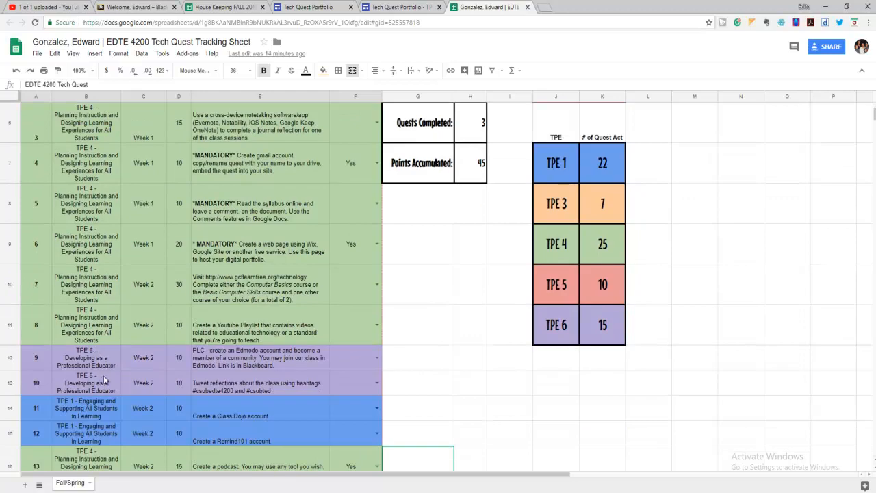
- Visit the portfolio's TPE 6 page, check the editor and sheet tabs, then land on the empty TPE 5 page
click(399, 7)
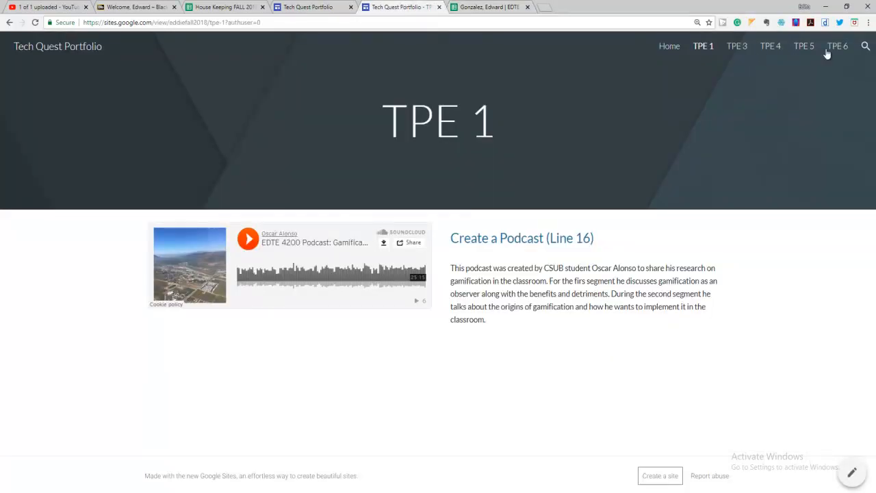
click(837, 46)
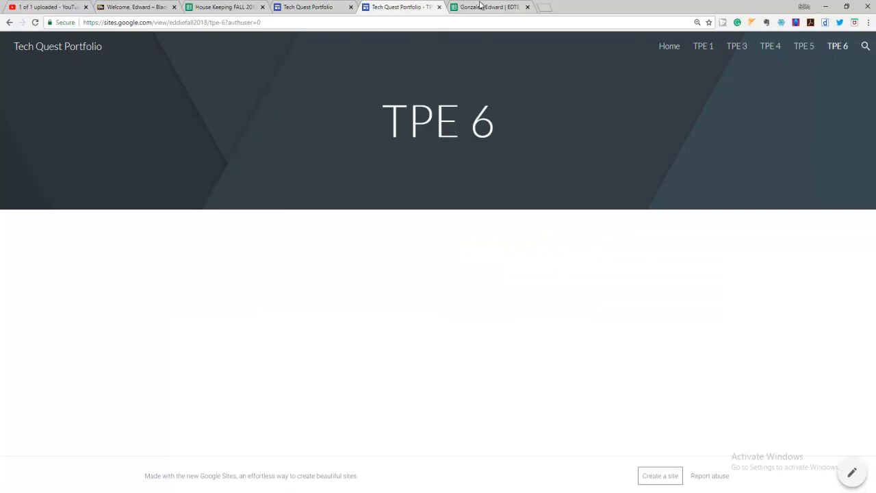
click(489, 7)
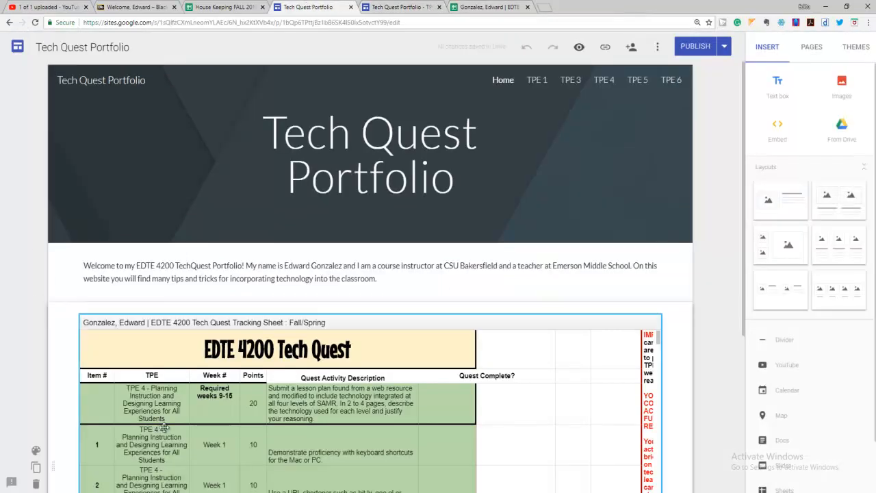
click(403, 7)
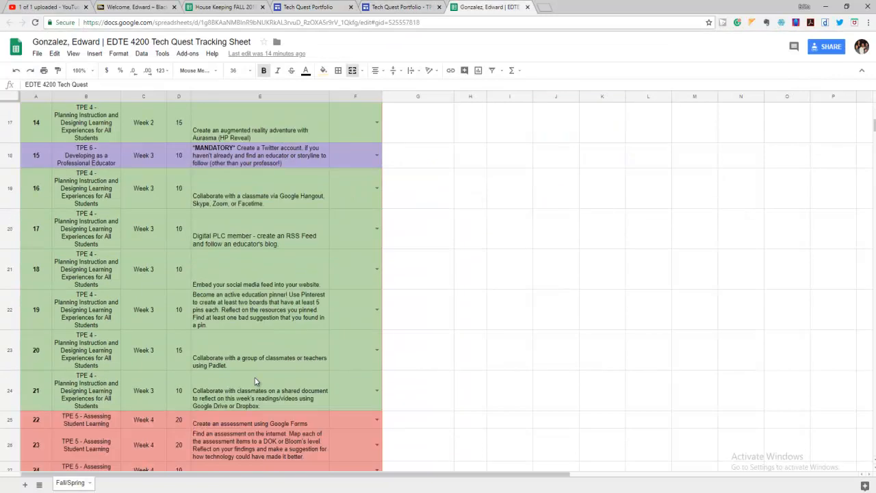
click(399, 7)
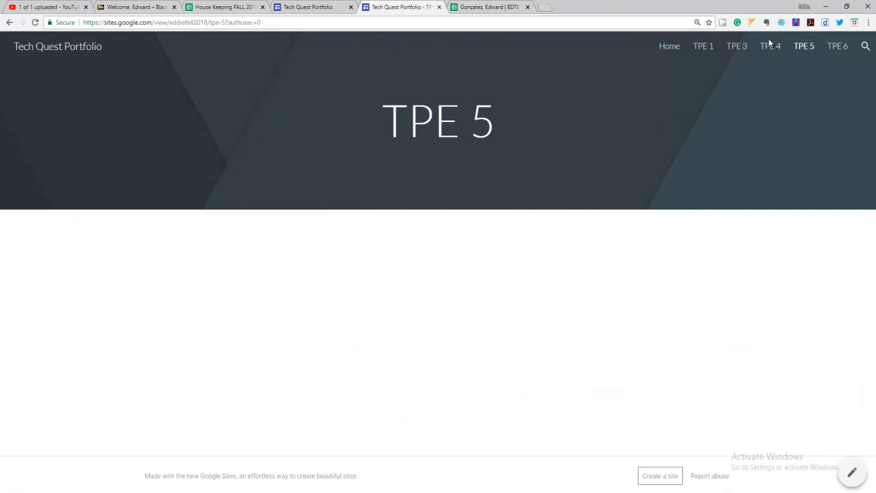
- Highlight the Logic Gates lesson description on the TPE 4 page, then return to the tracking sheet
click(769, 47)
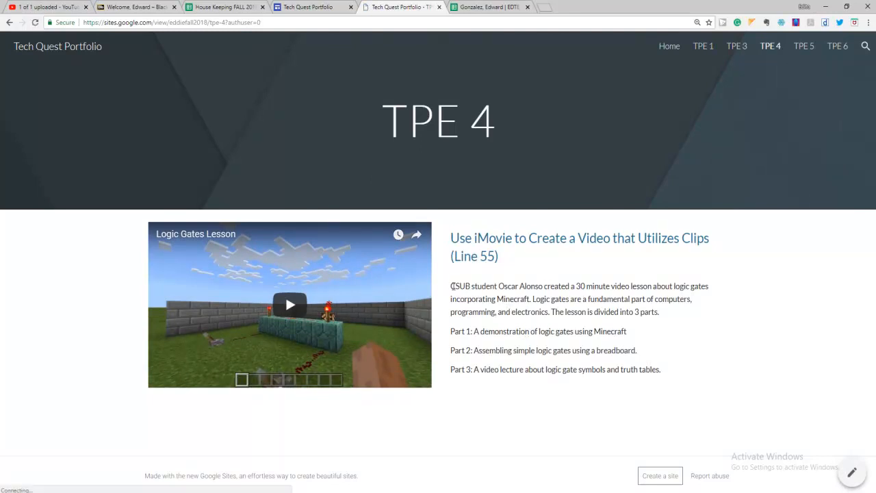
drag(450, 286, 661, 369)
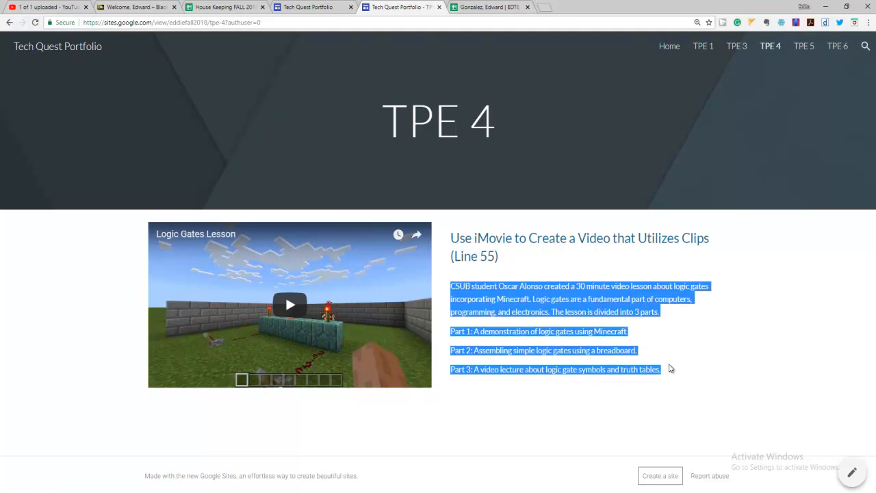
mouse_move(314, 335)
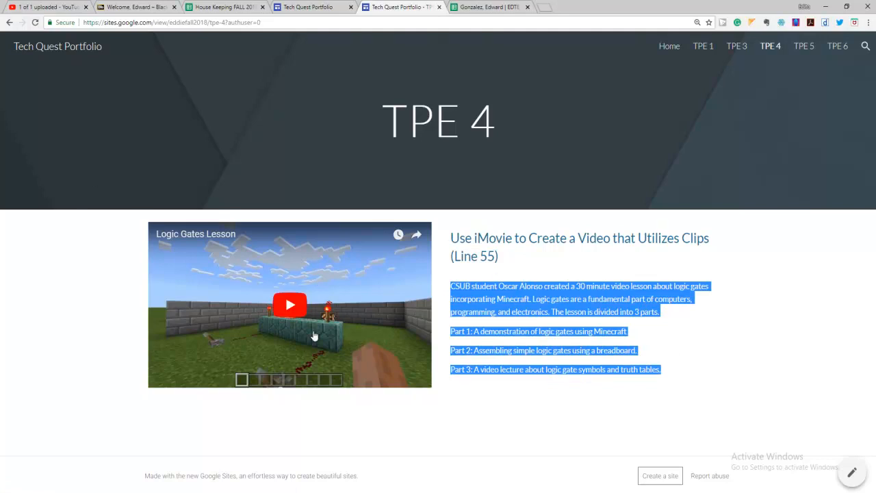
mouse_move(298, 290)
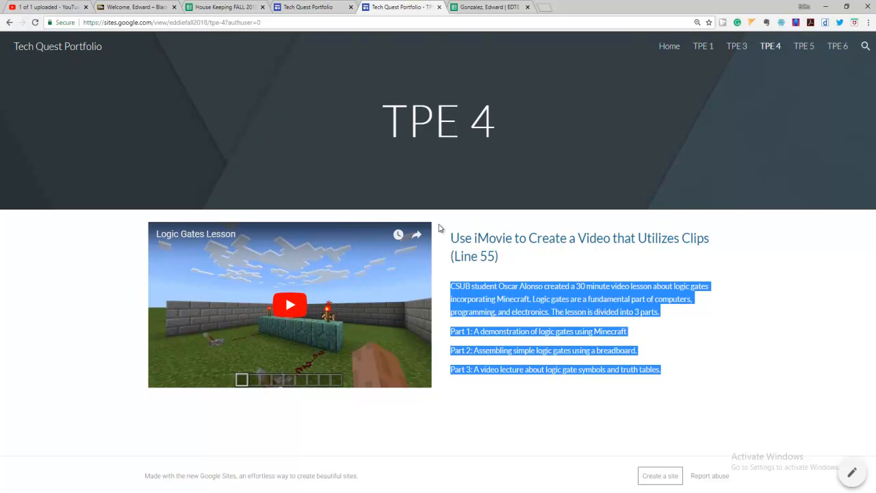
click(490, 7)
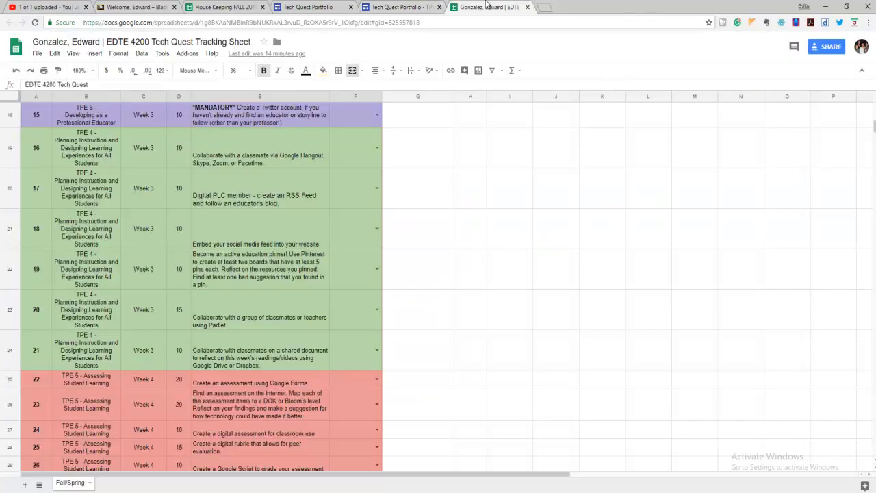
scroll(up, 3)
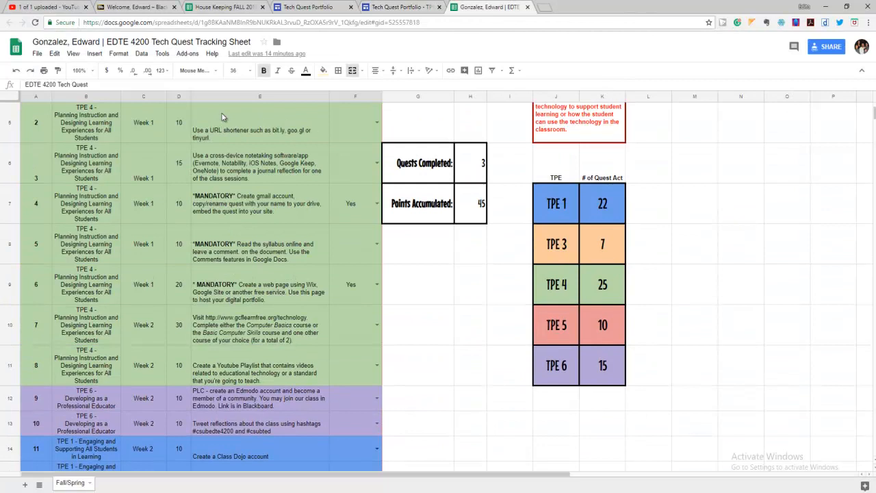
scroll(up, 3)
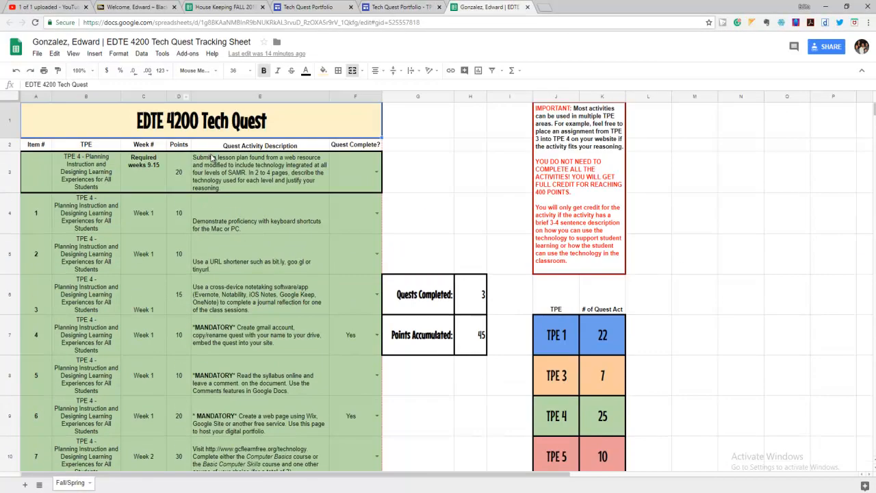
mouse_move(258, 257)
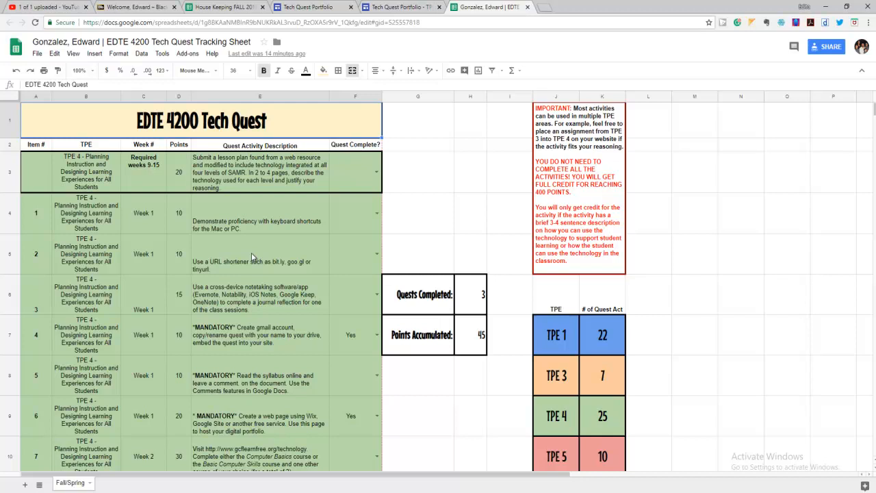
mouse_move(250, 252)
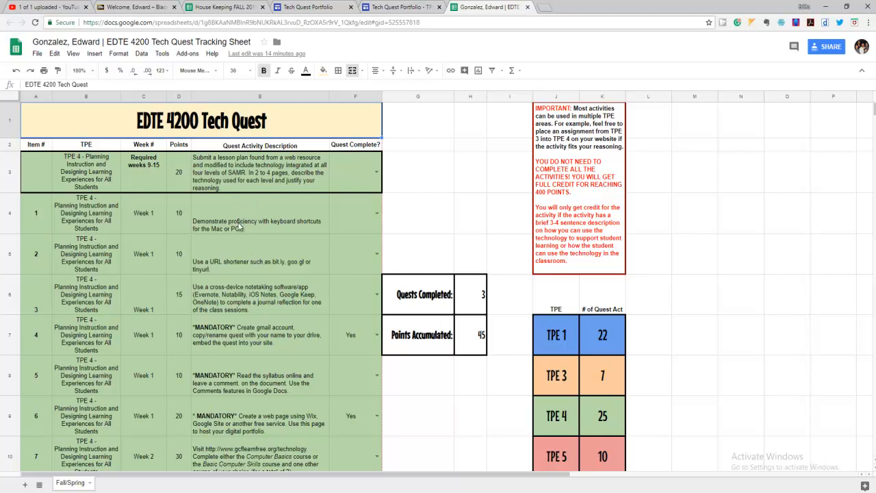
mouse_move(335, 345)
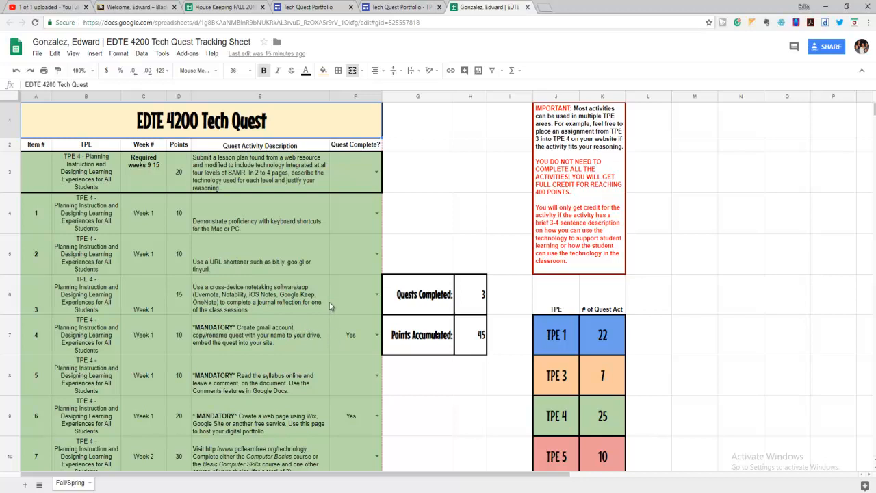
scroll(down, 3)
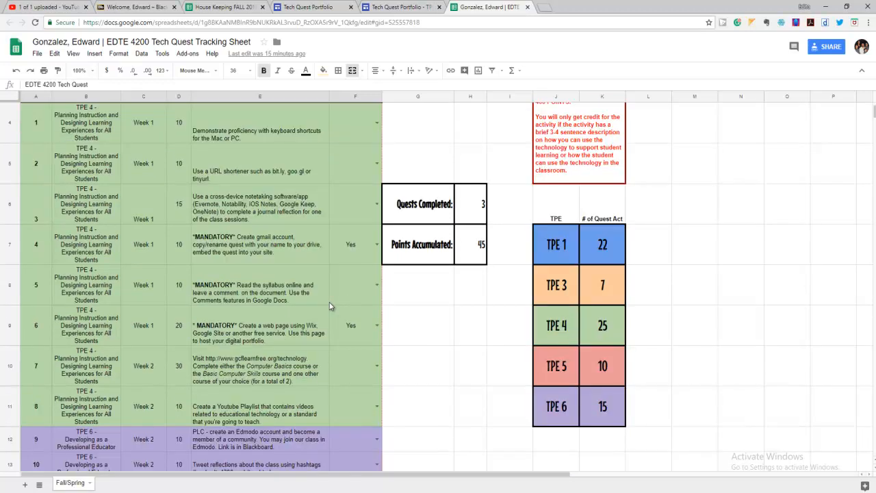
mouse_move(183, 256)
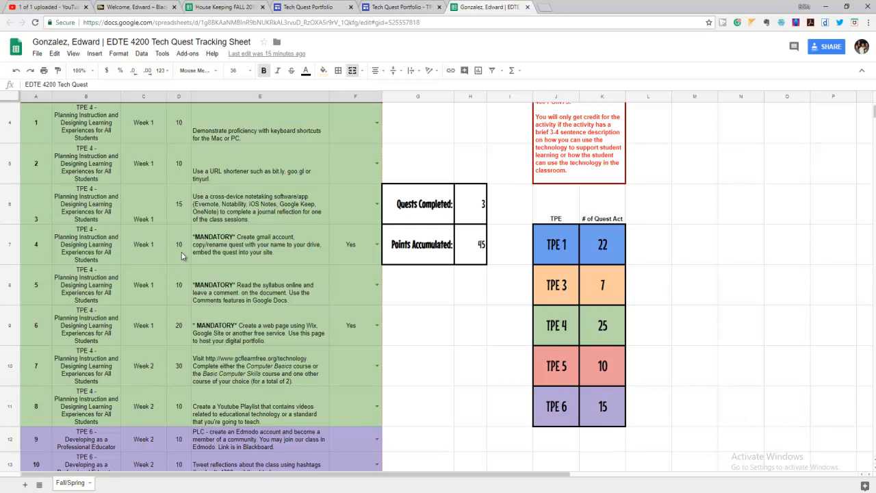
mouse_move(201, 266)
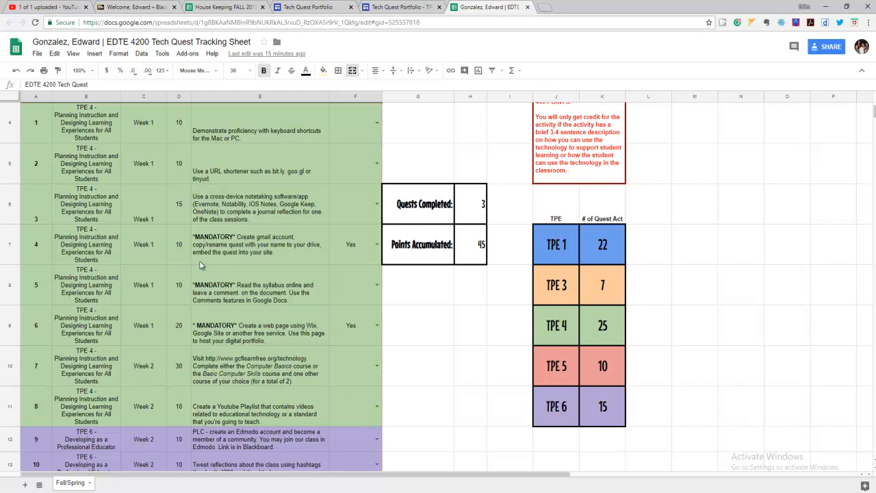
mouse_move(331, 245)
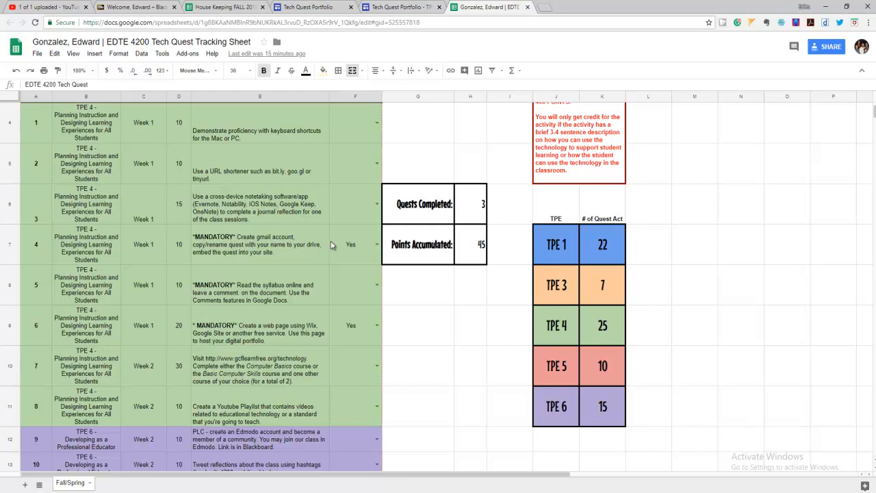